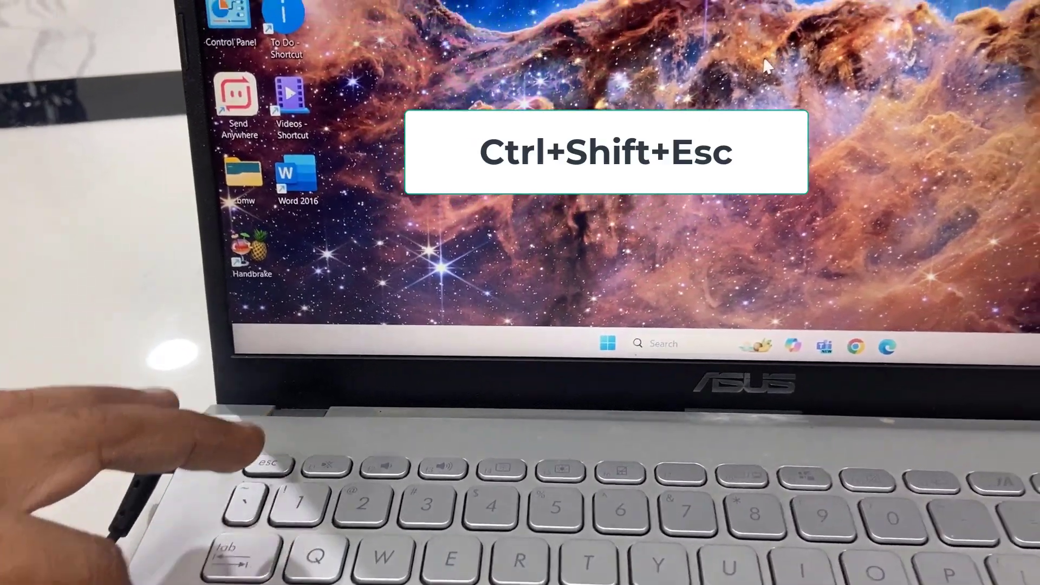
# Step: Launch Task Manager from the desktop with the Ctrl+Shift+Esc shortcut
pyautogui.press('Ctrl+Shift+Esc')
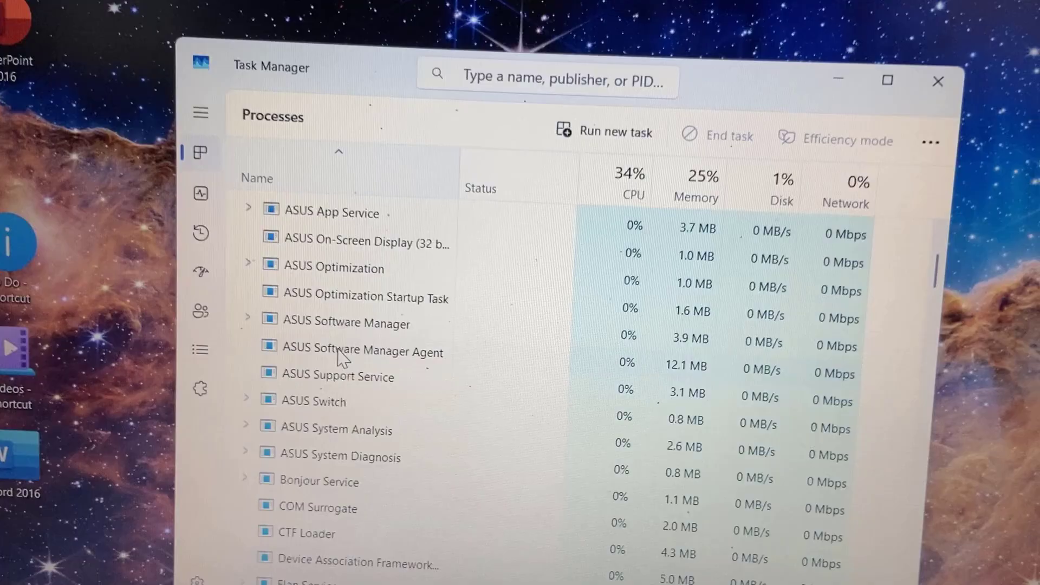
pyautogui.scroll(-3)
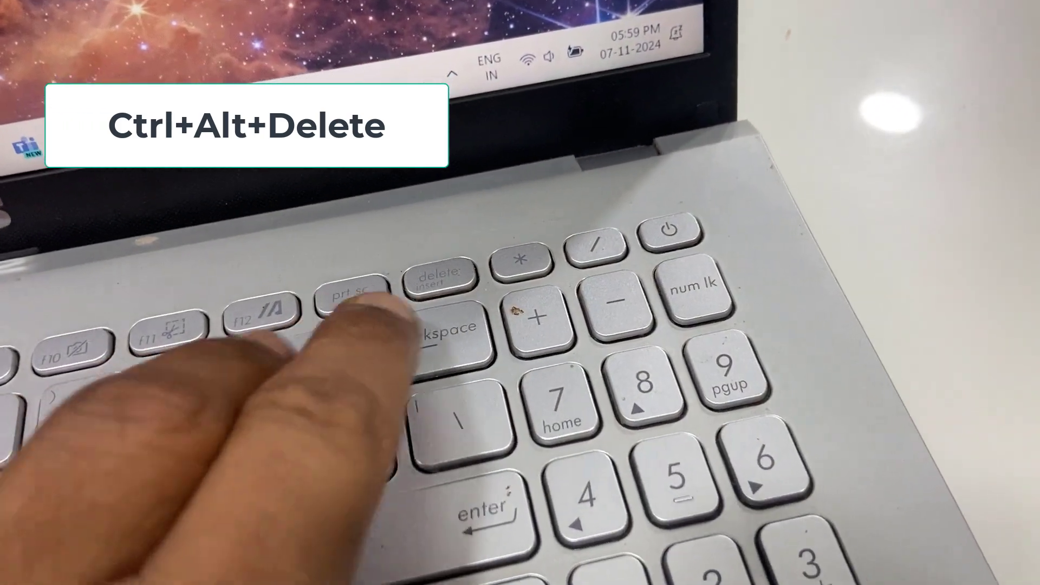
# Step: Bring up the Windows security options screen with Ctrl+Alt+Delete
pyautogui.press('Ctrl+Alt+Delete')
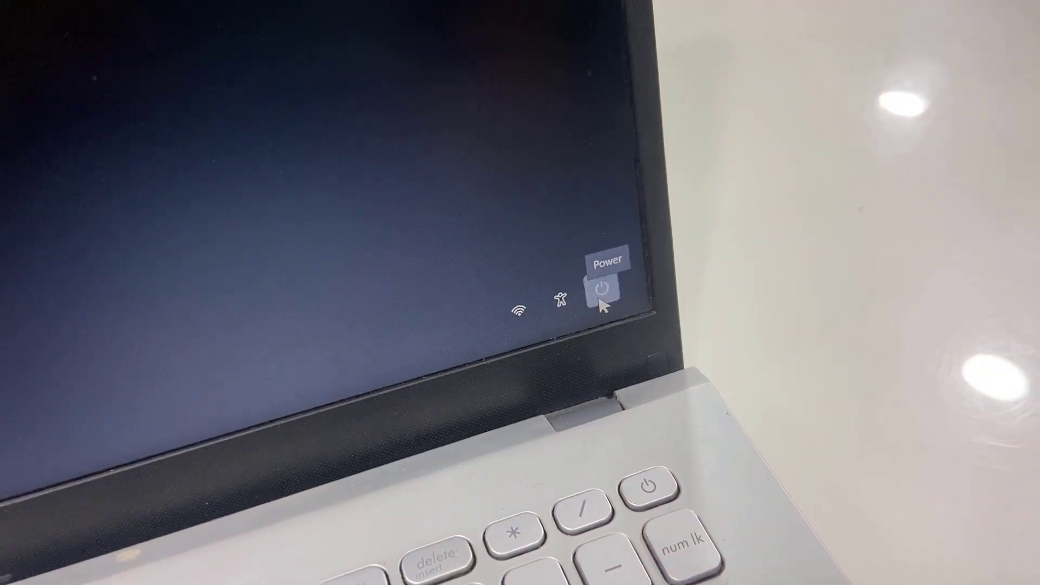
# Step: Show the Sleep, Shut down and Restart choices from the security screen's Power icon
pyautogui.click(603, 289)
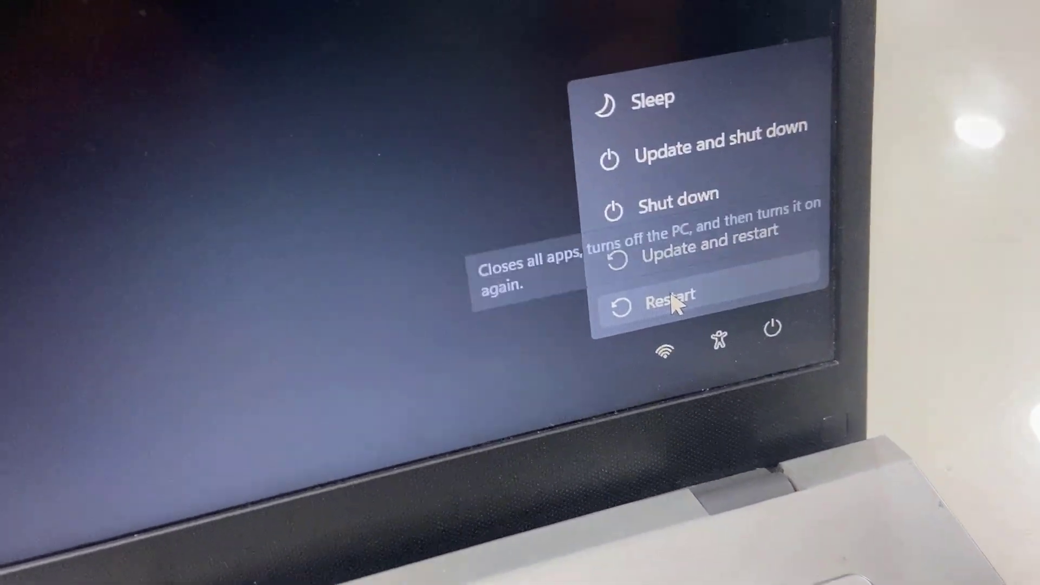